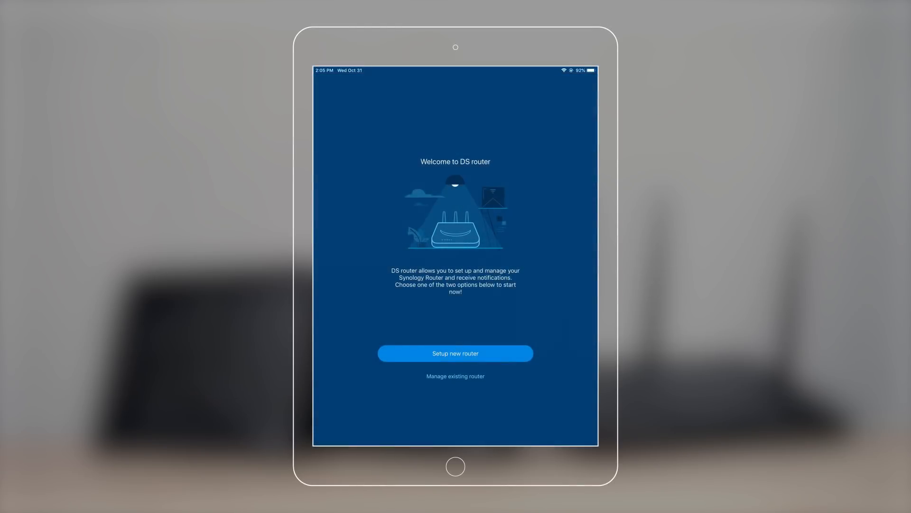
Step: Choose 'Setup new router' to reach the RT2600ac setup wizard
click(456, 353)
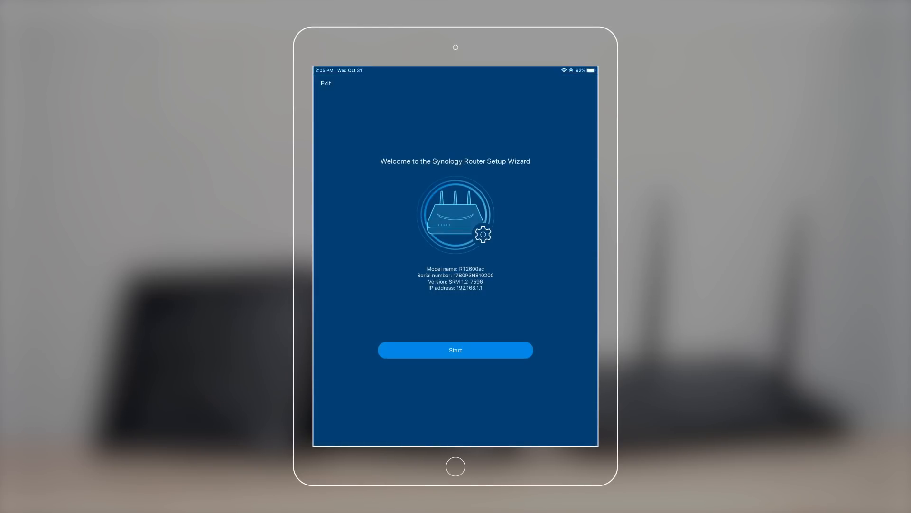
Step: Start the wizard, complete the Wi-Fi network details and acknowledge the location compliance notice
click(455, 349)
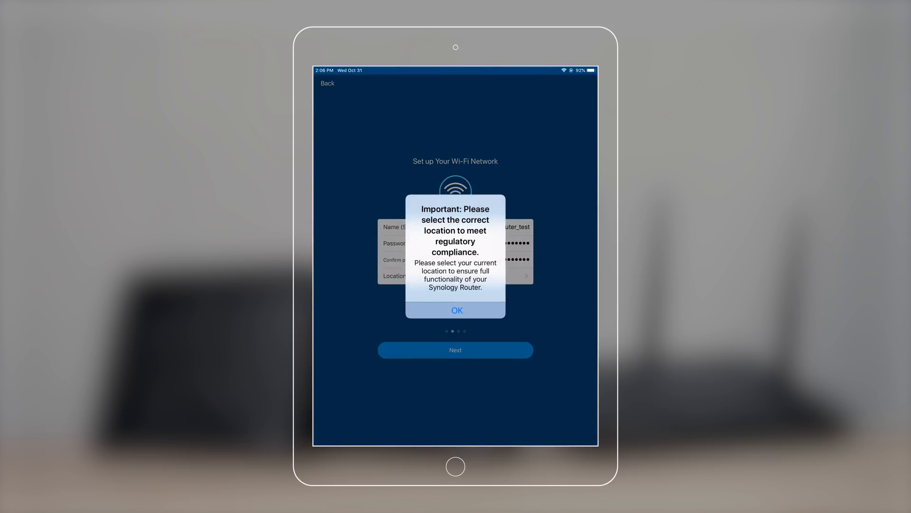
click(455, 309)
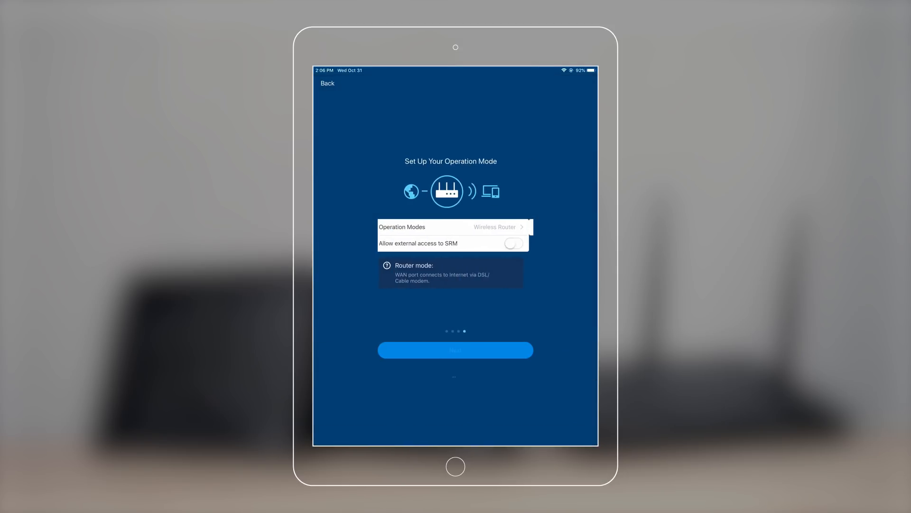
Step: Keep Wireless Router as the operation mode and continue to the QuickConnect offer
click(455, 350)
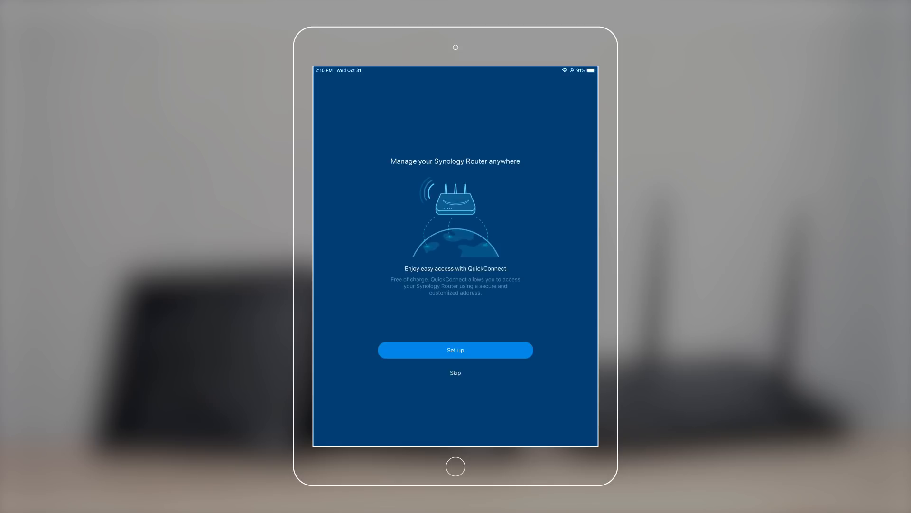
Step: Set up QuickConnect by signing in to the Synology account and submitting the new QuickConnect ID
click(456, 349)
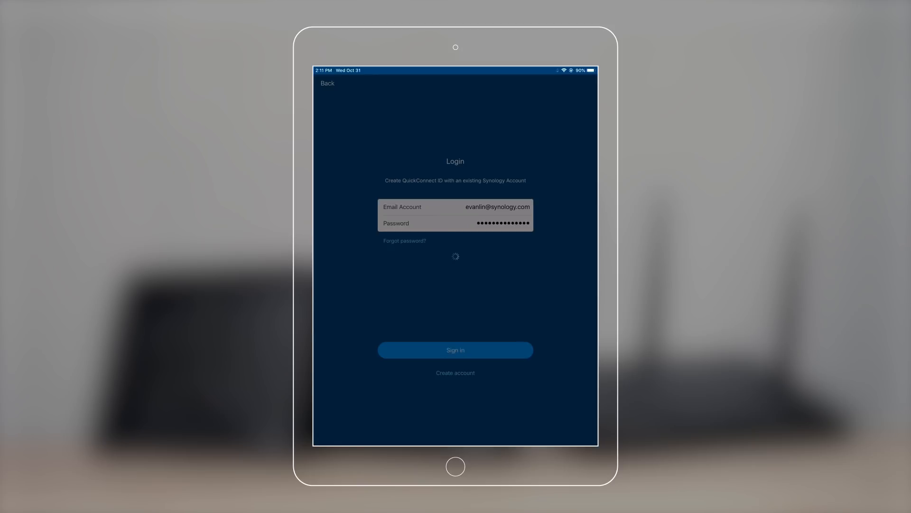
click(456, 350)
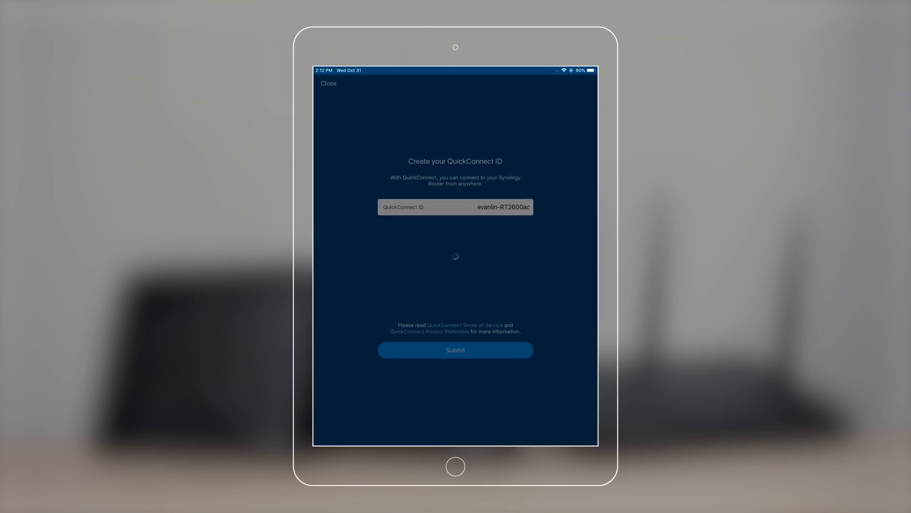
click(456, 349)
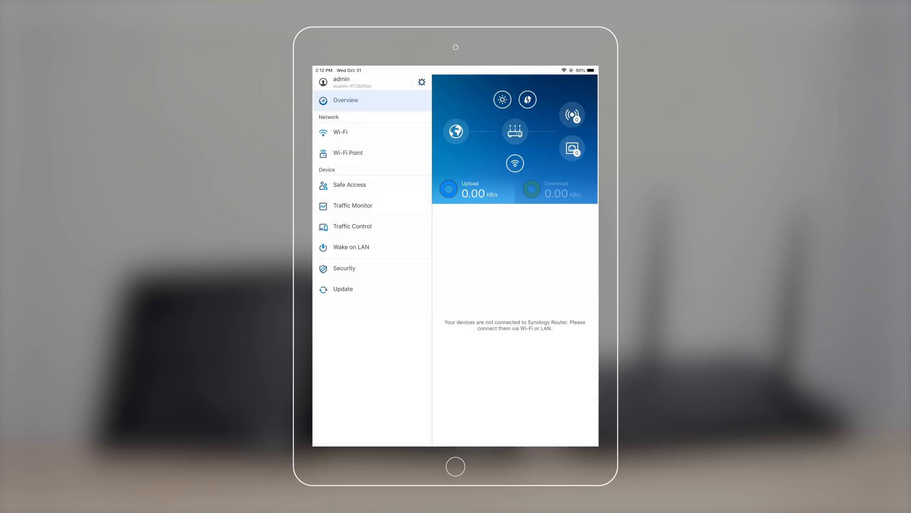
Step: Go to Wi-Fi Point management to begin adding a new Wi-Fi Point
click(342, 288)
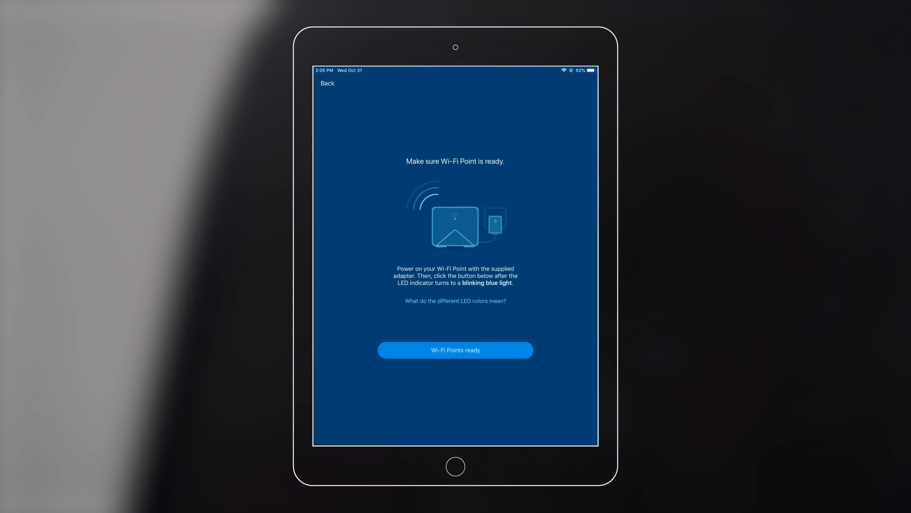
Step: Confirm the Wi-Fi Points are ready and continue with the two checked MR2200AC units
click(455, 350)
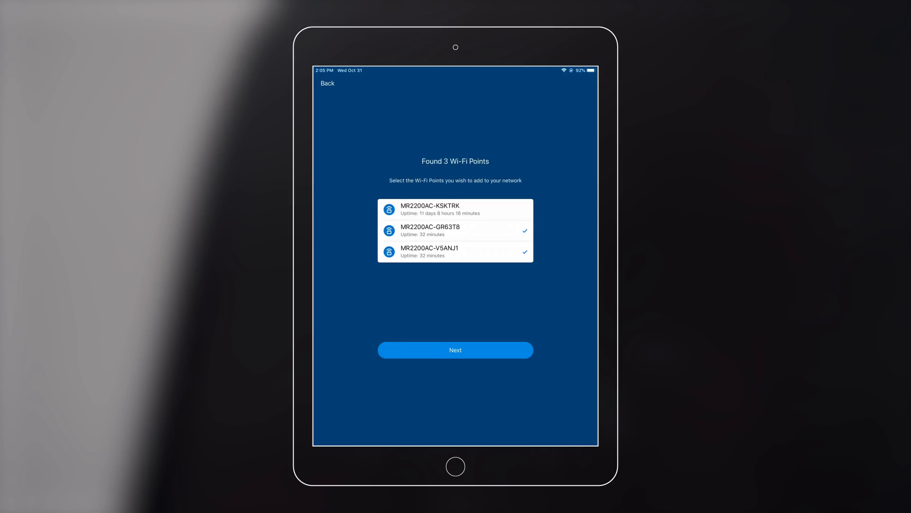
click(456, 349)
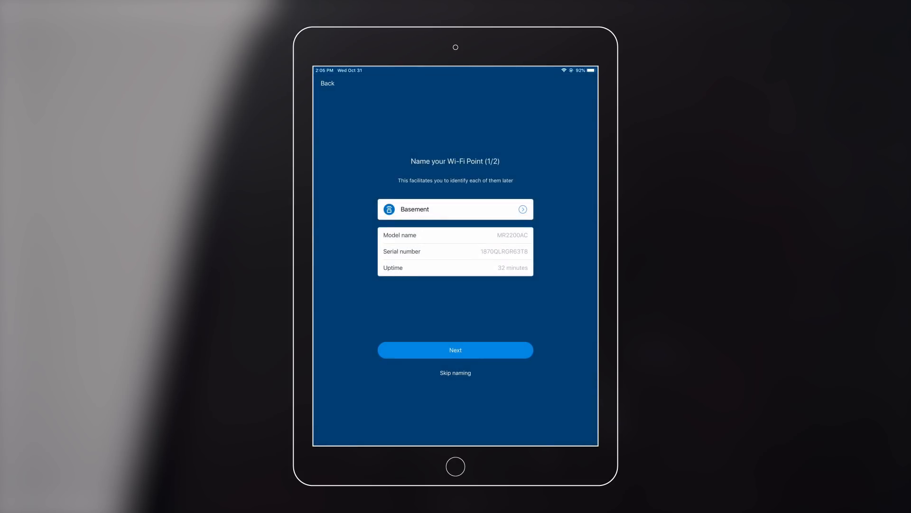
Step: Name the points Basement and Bedroom and apply the Wi-Fi restart now
click(456, 209)
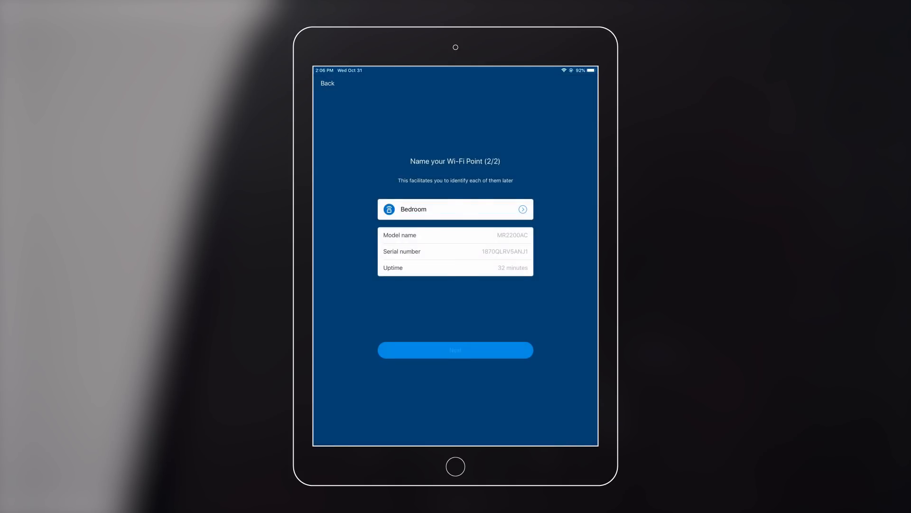
click(455, 350)
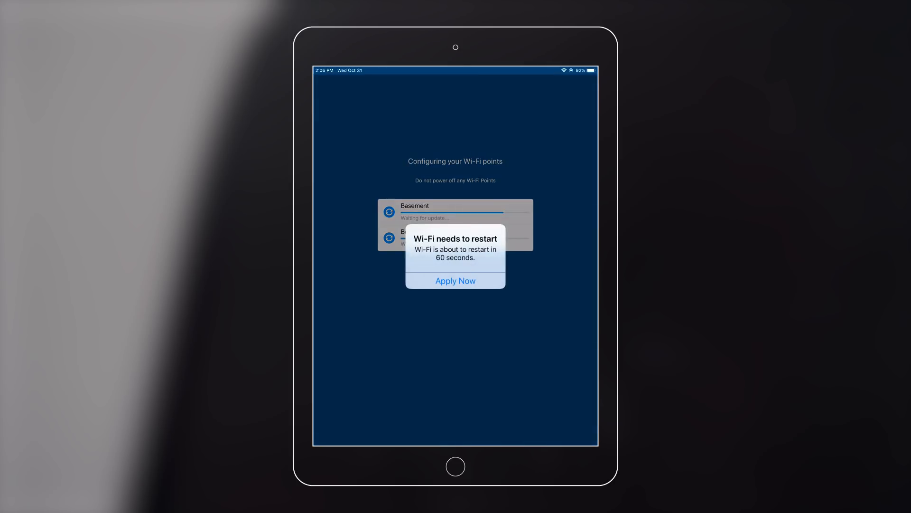
click(456, 280)
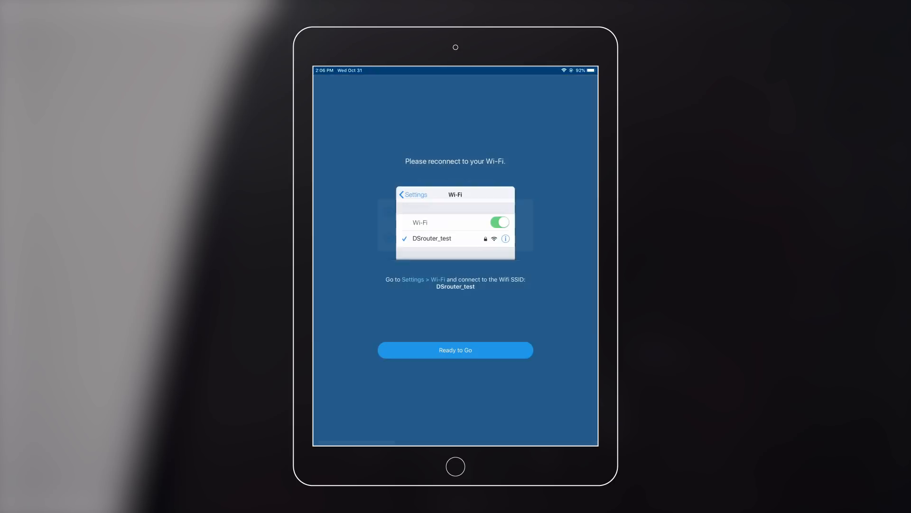